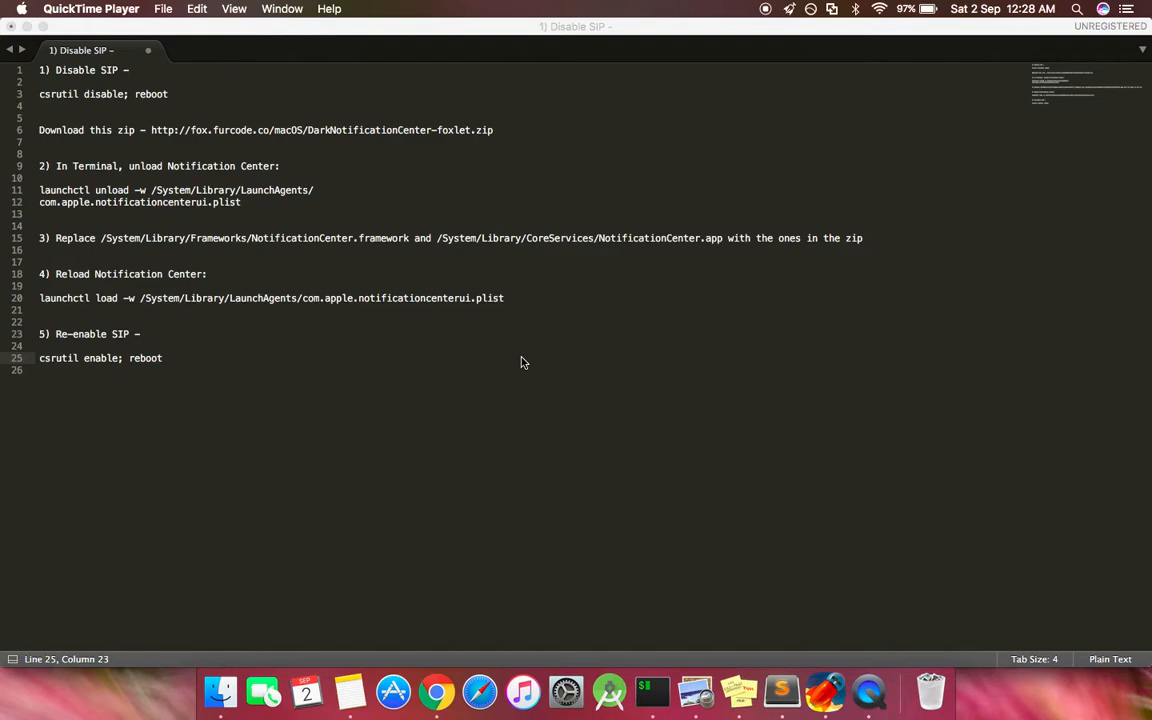
left_click(1126, 8)
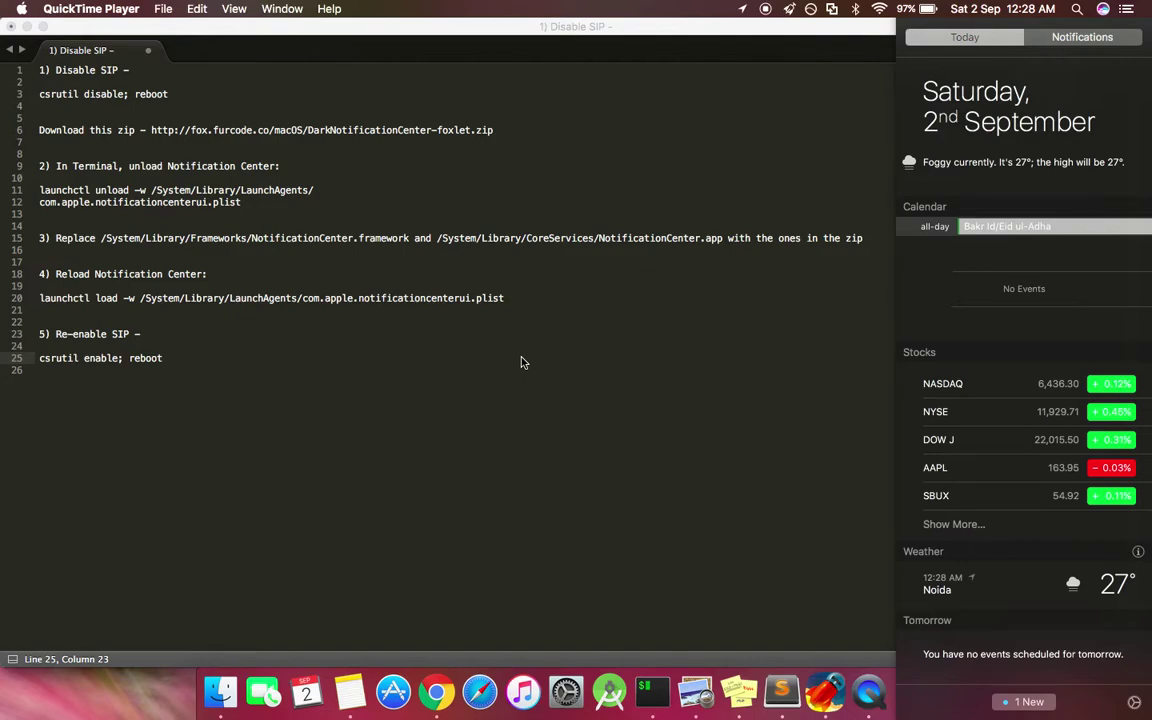
mouse_move(1108, 200)
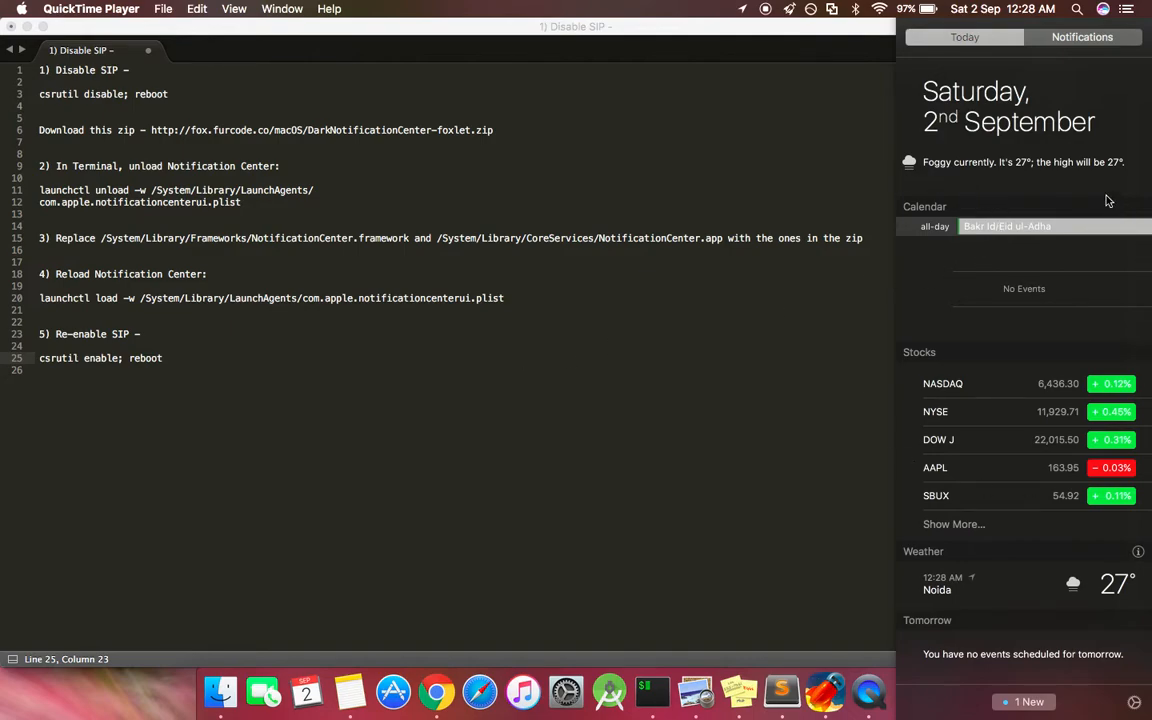
mouse_move(988, 516)
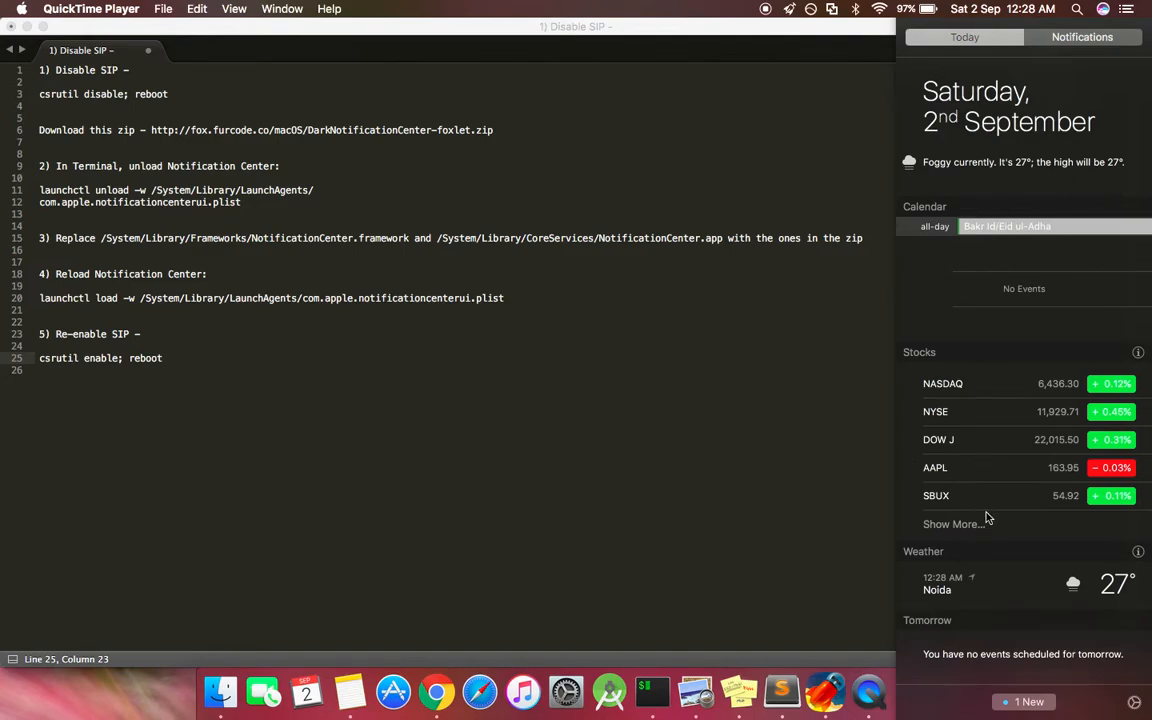
mouse_move(1040, 380)
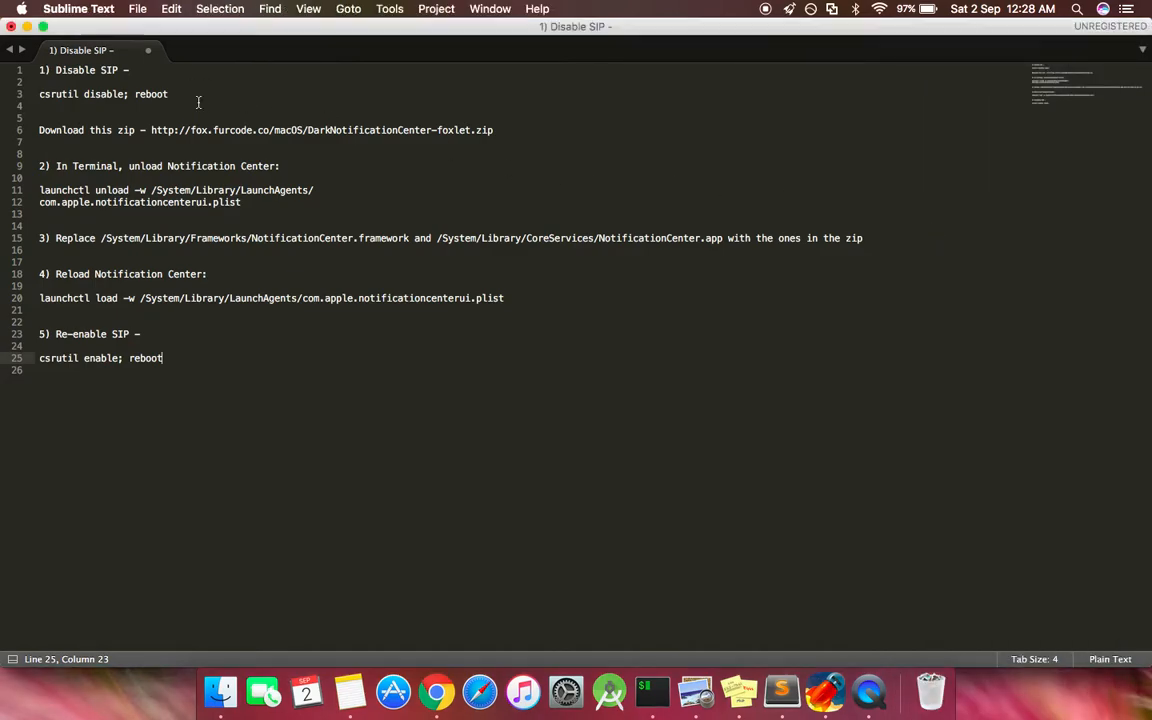
left_click(170, 94)
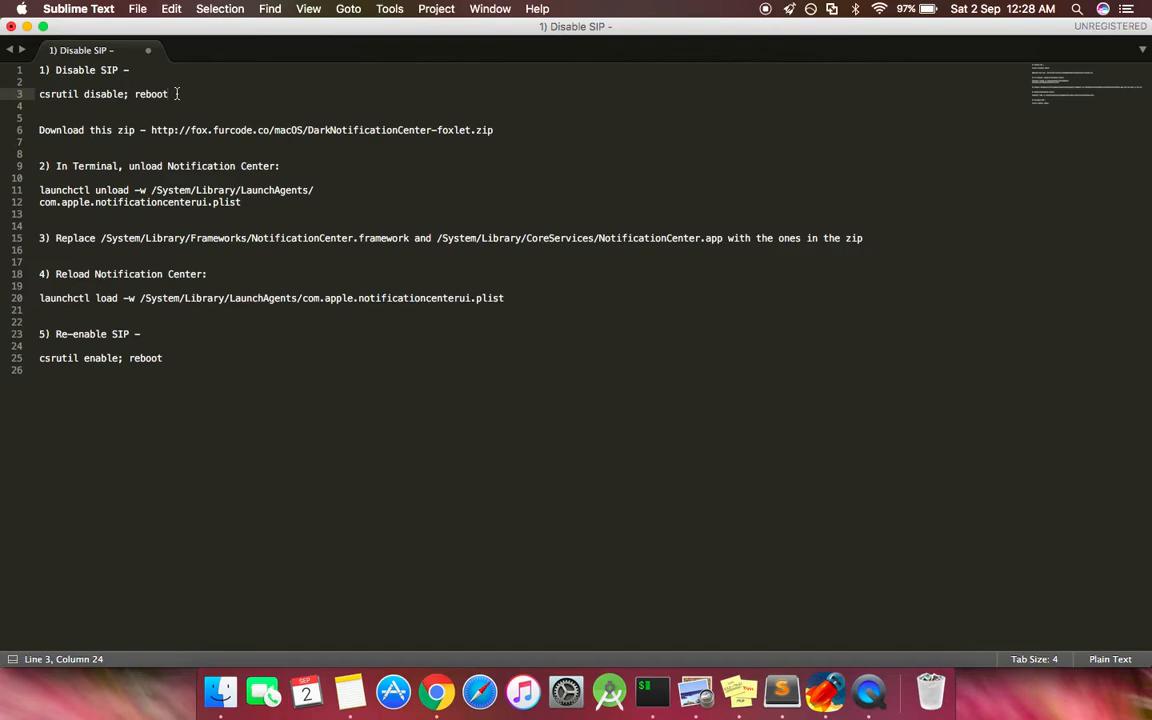